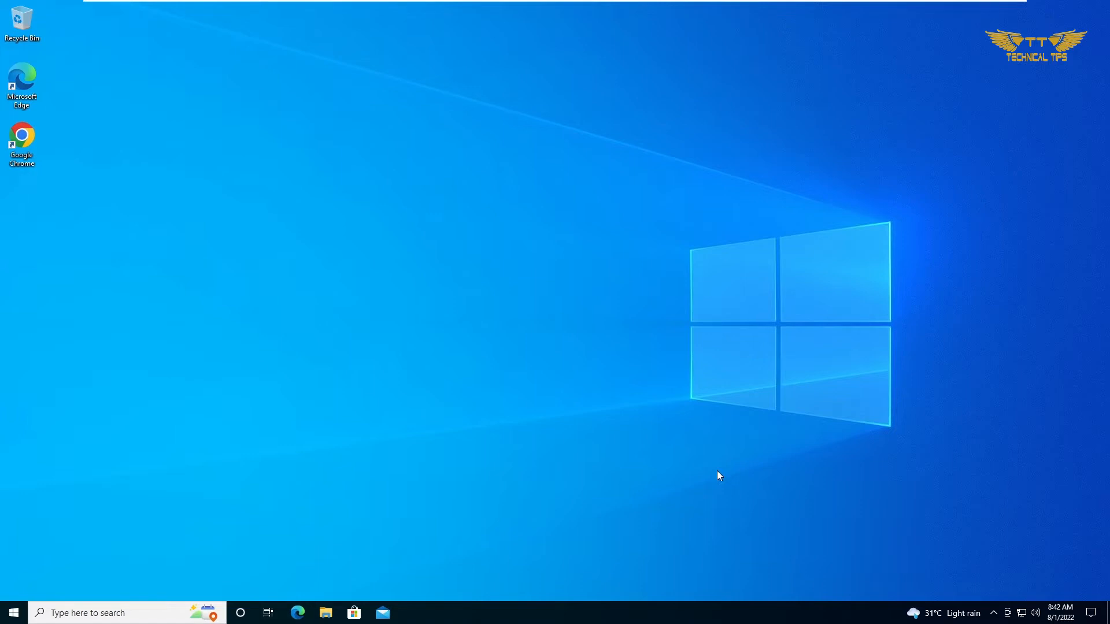
mouse_move(321, 292)
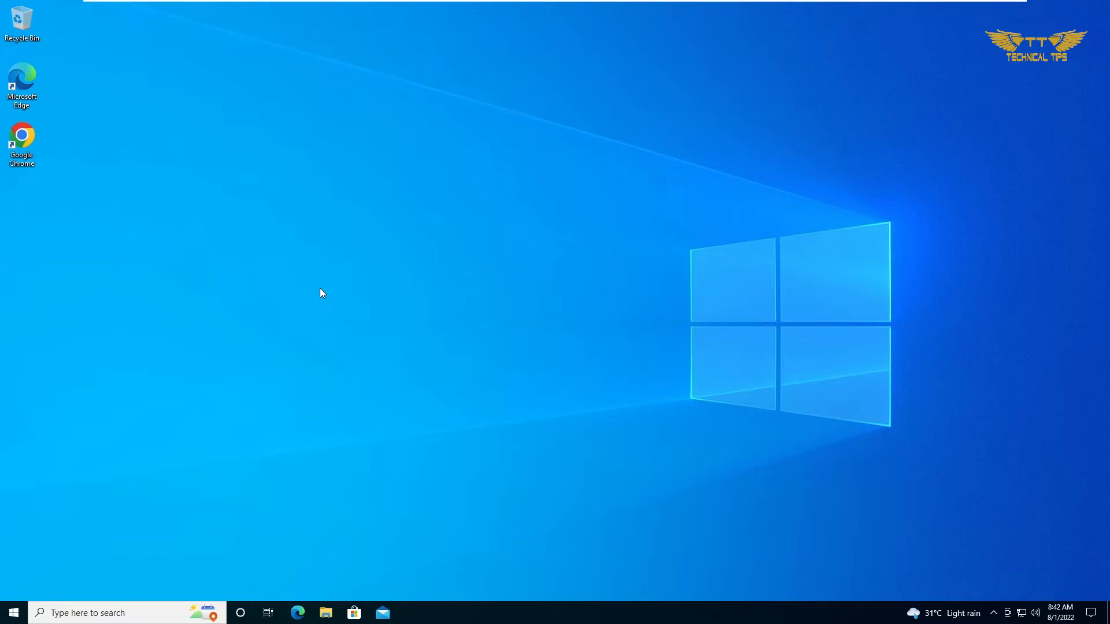
Launch Chrome, search Google for 'chrome os recovery utility' and open the Chromebook Recovery Utility result
click(21, 138)
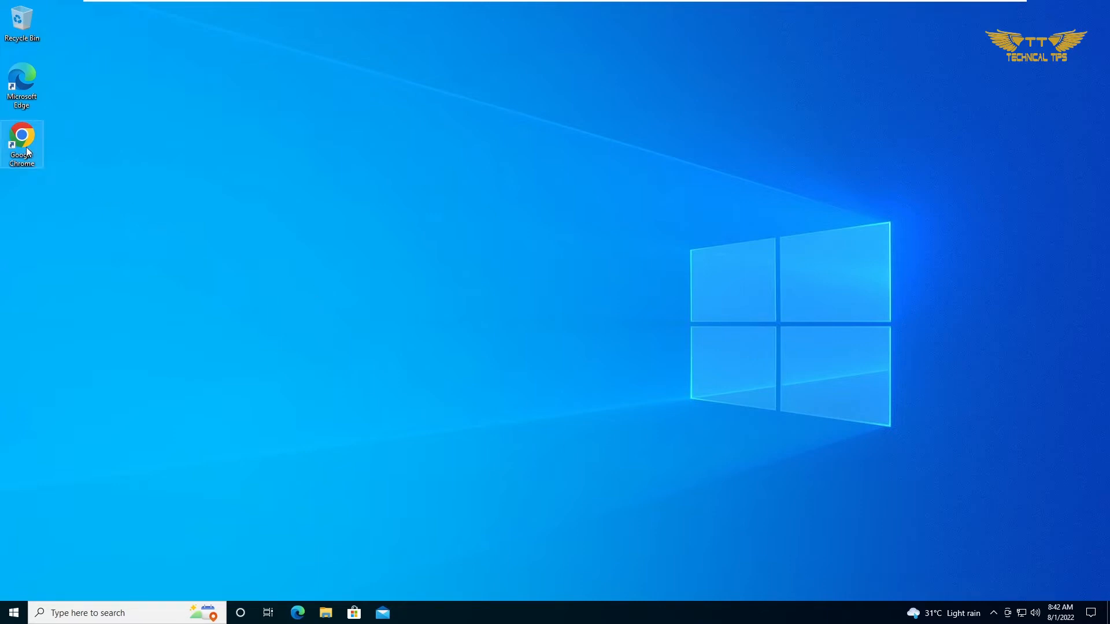
double_click(22, 134)
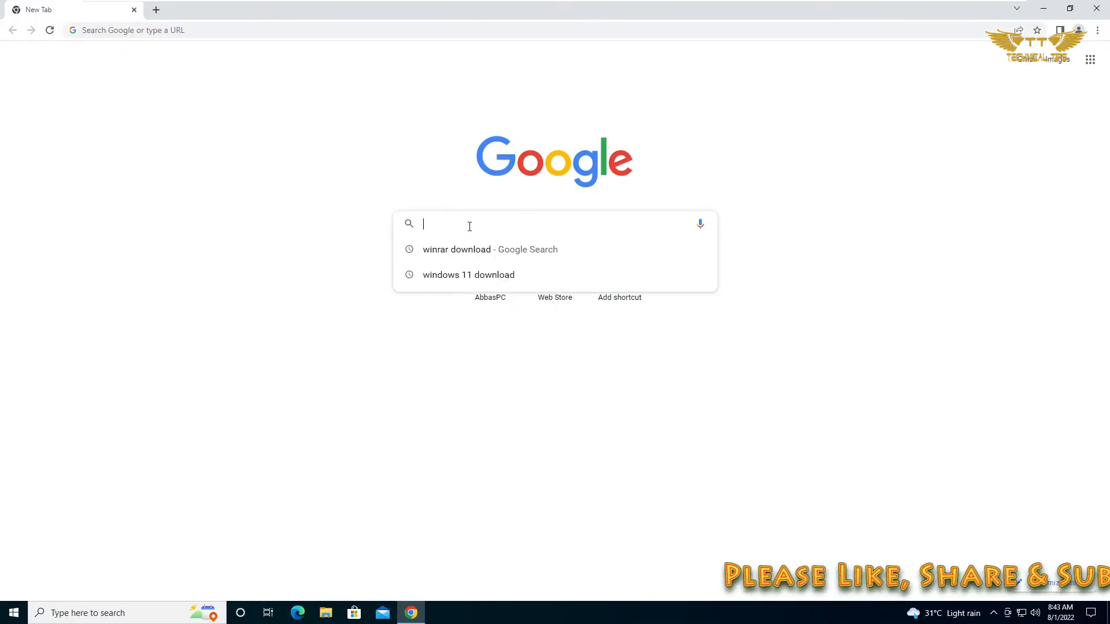
text(chrome os recovery utiliy)
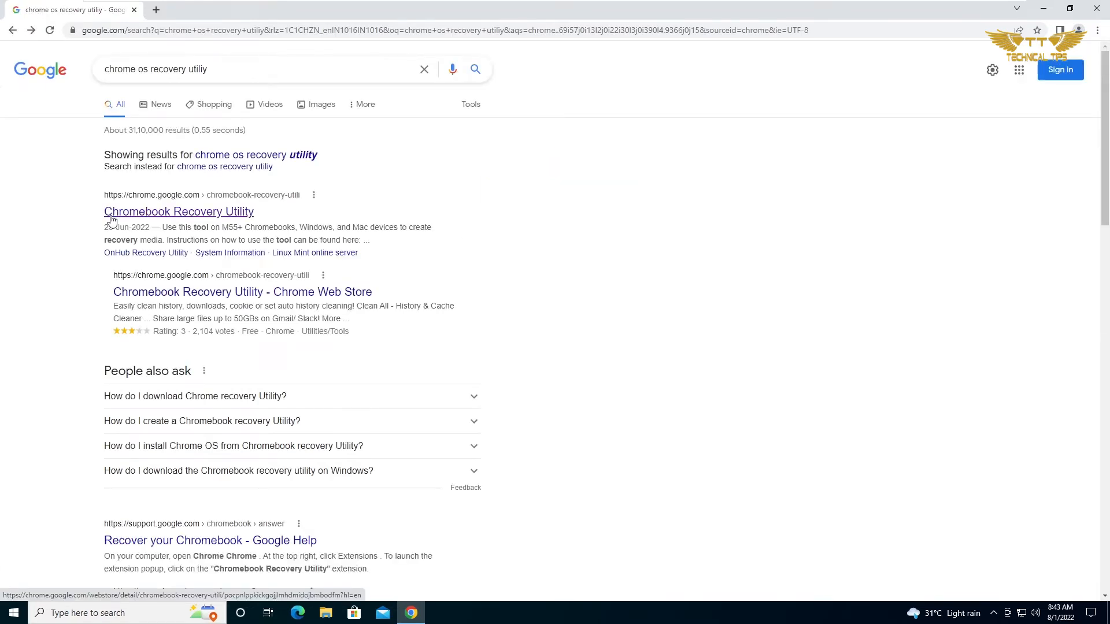
mouse_move(144, 221)
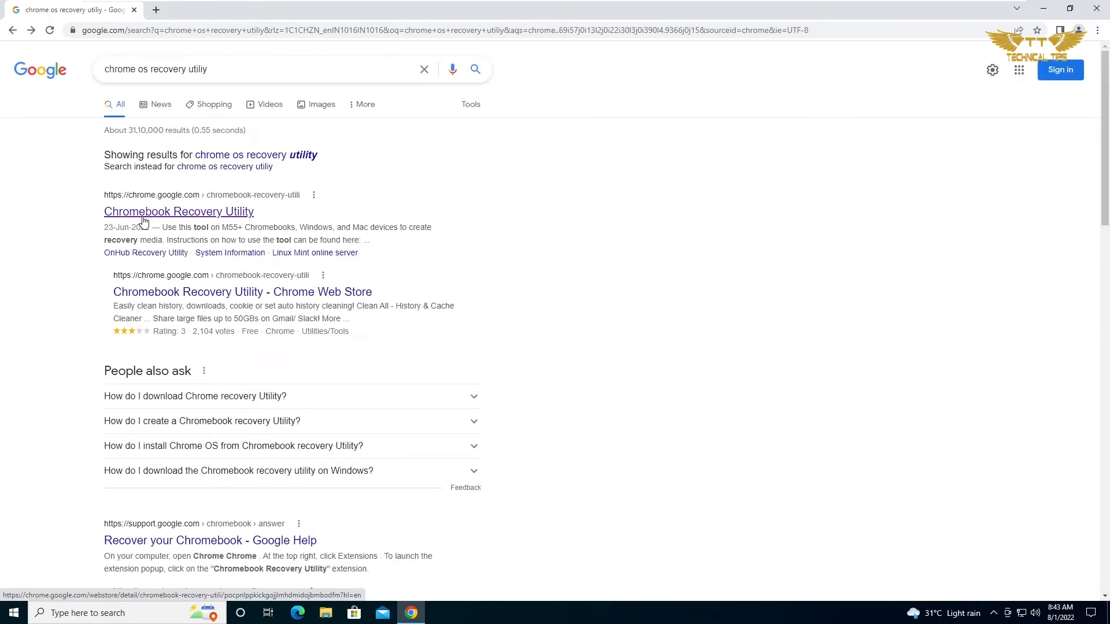
click(179, 212)
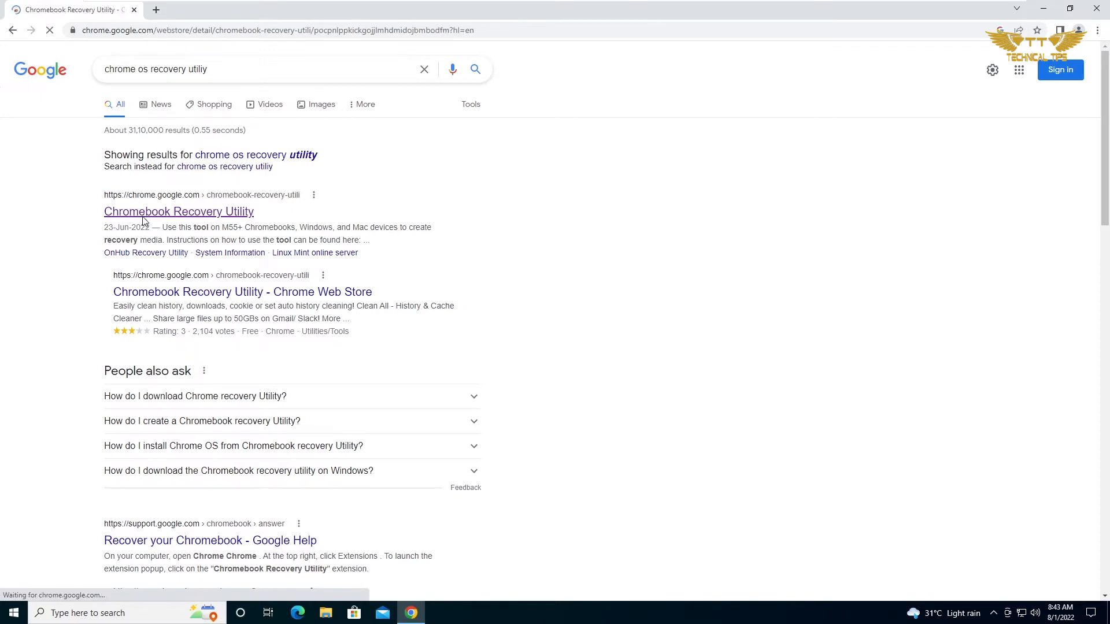
Add the Chromebook Recovery Utility extension to Chrome from its Web Store page
click(178, 212)
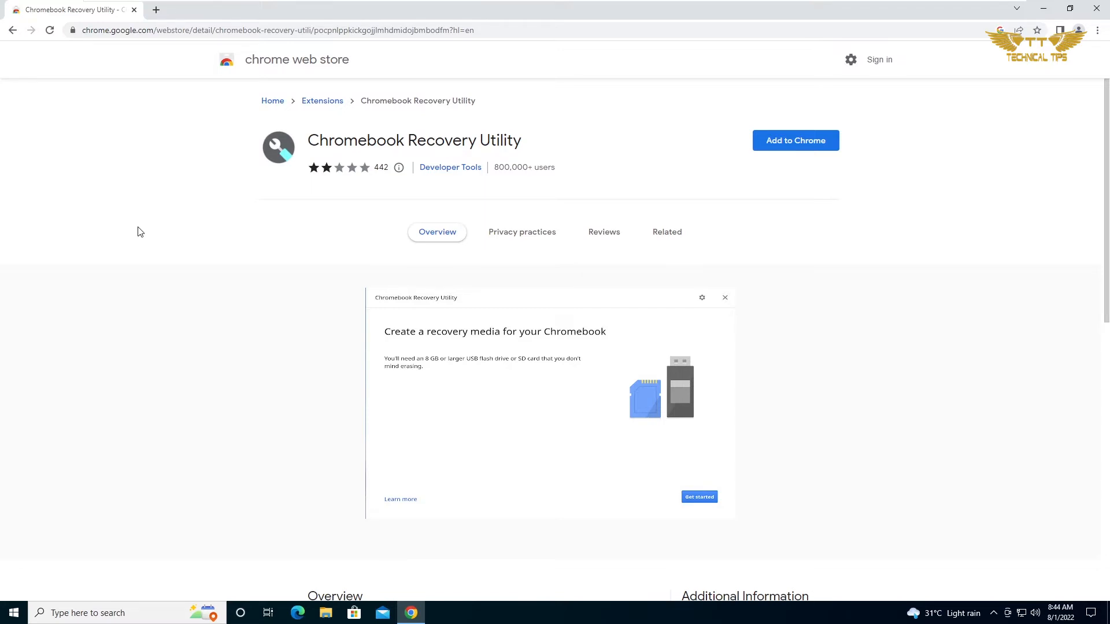
mouse_move(784, 147)
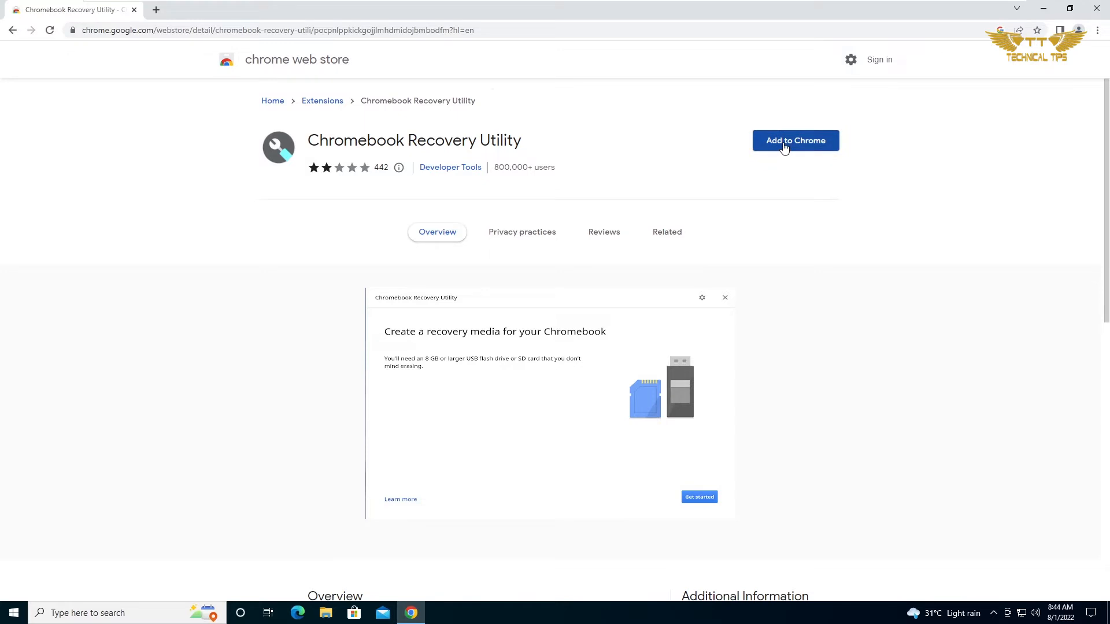
click(795, 140)
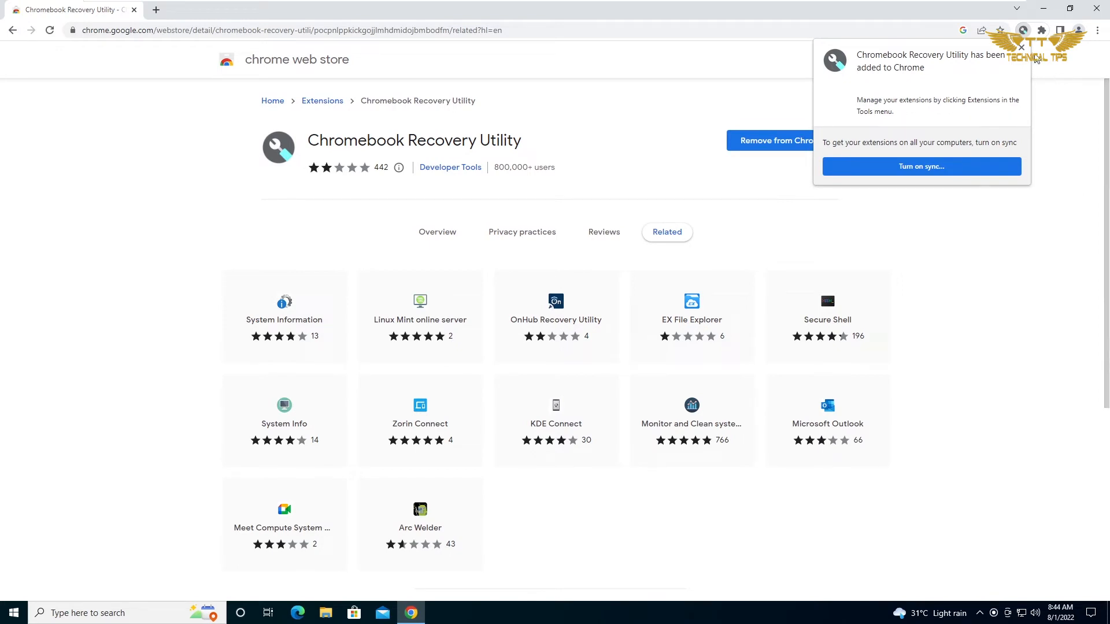
Dismiss the added notice and launch Chromebook Recovery Utility from the Extensions list
click(1022, 46)
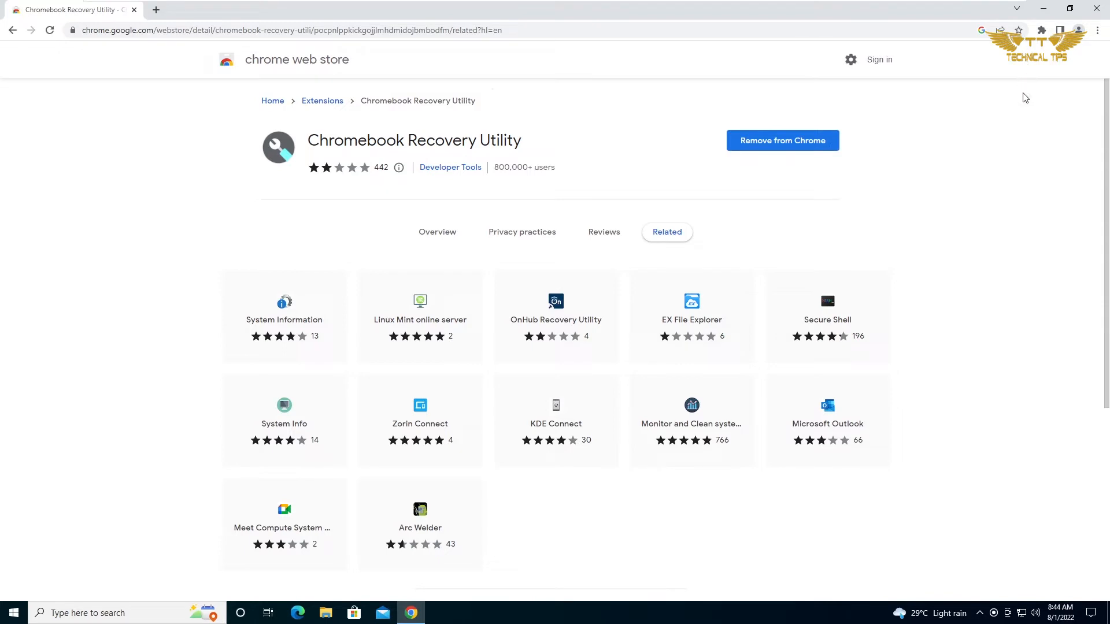
mouse_move(1000, 105)
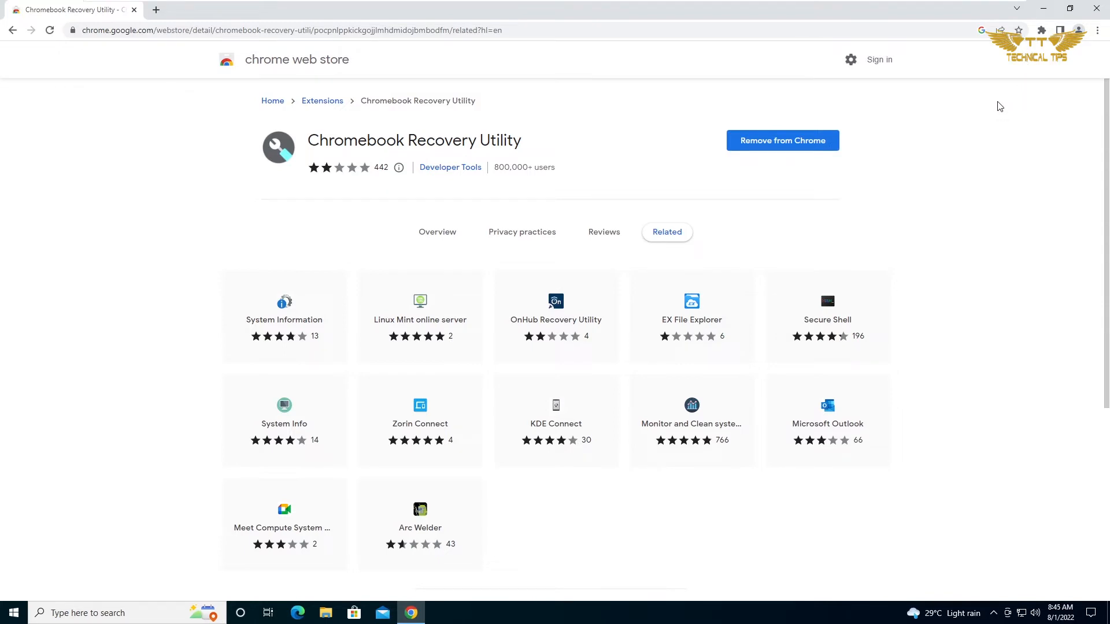
mouse_move(1019, 81)
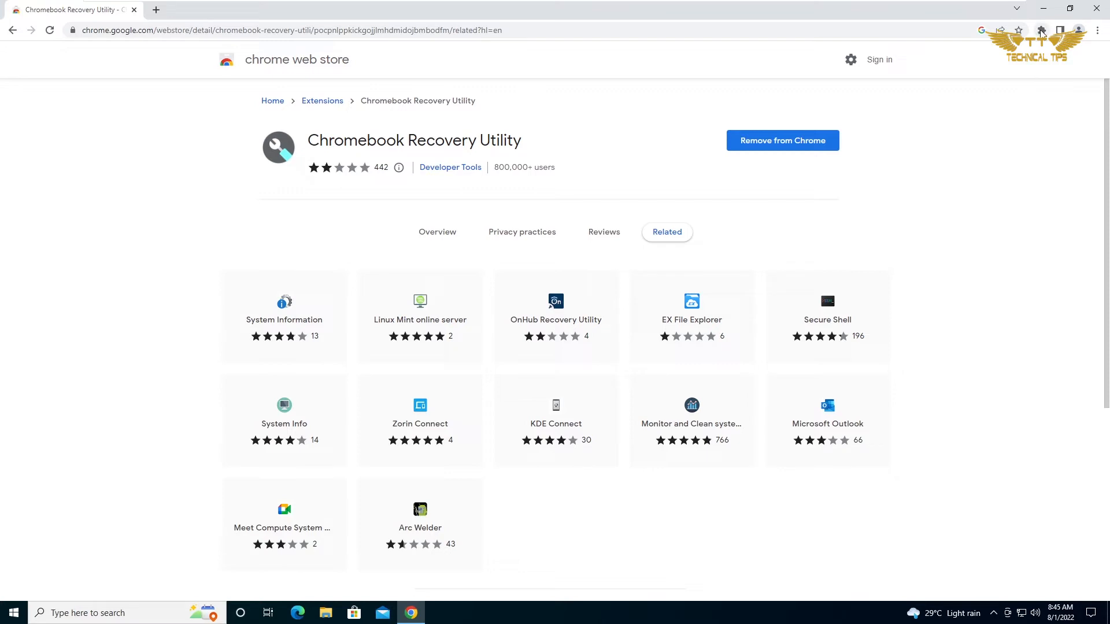
click(1040, 30)
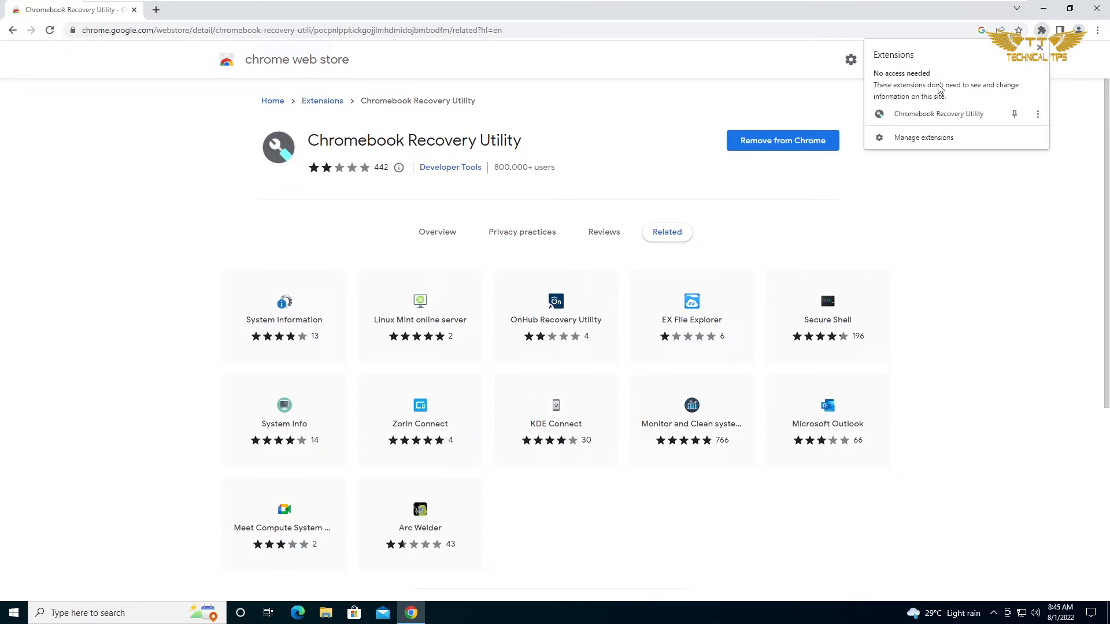
mouse_move(922, 125)
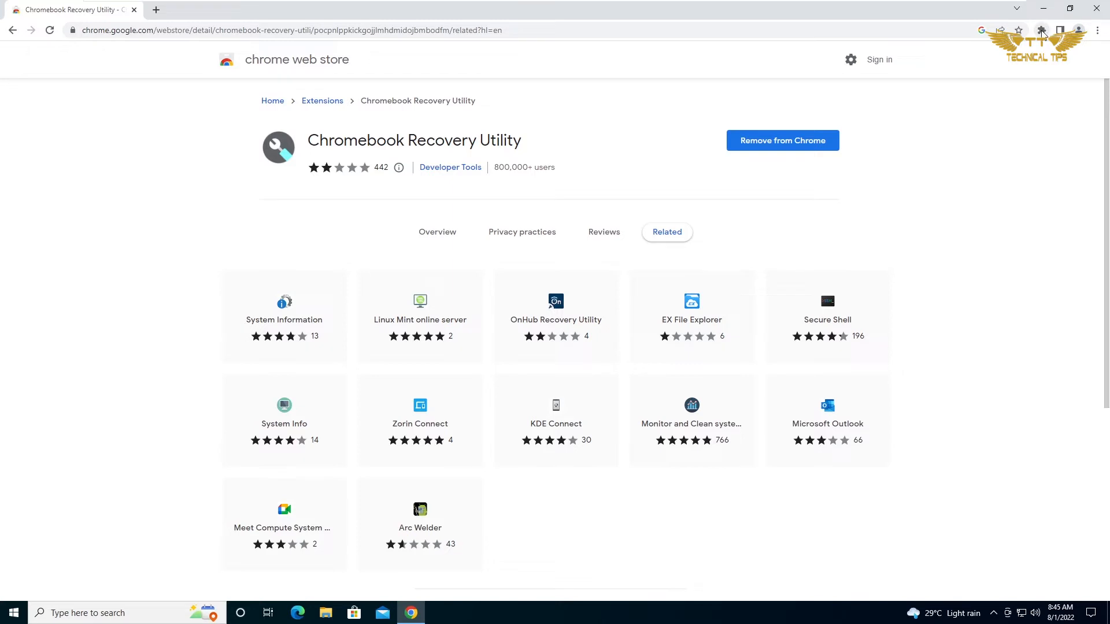
mouse_move(1040, 30)
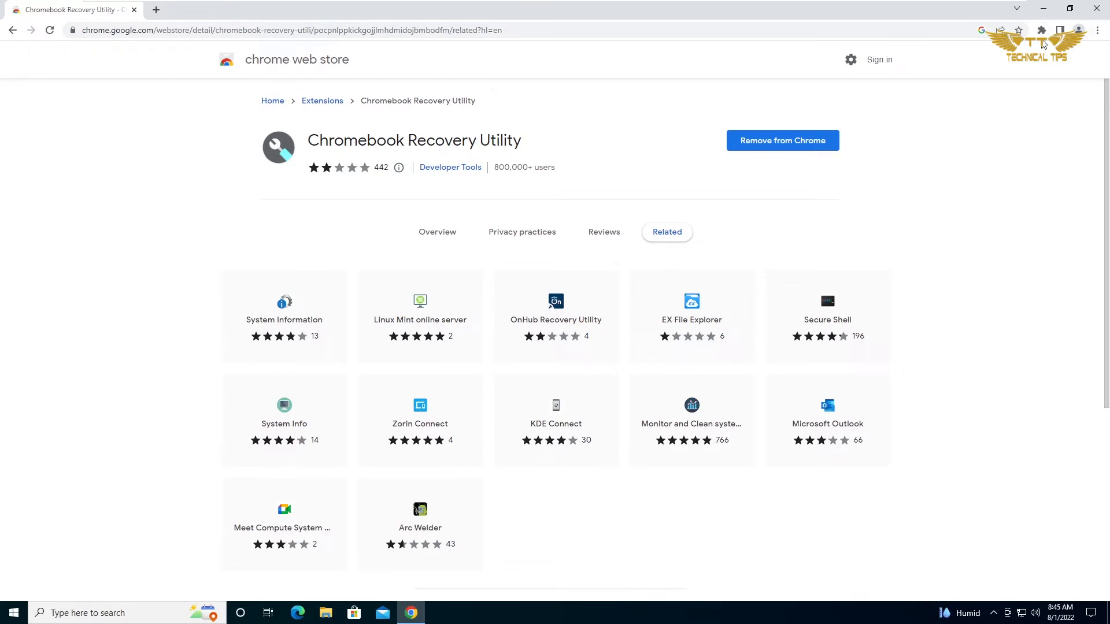
click(1040, 30)
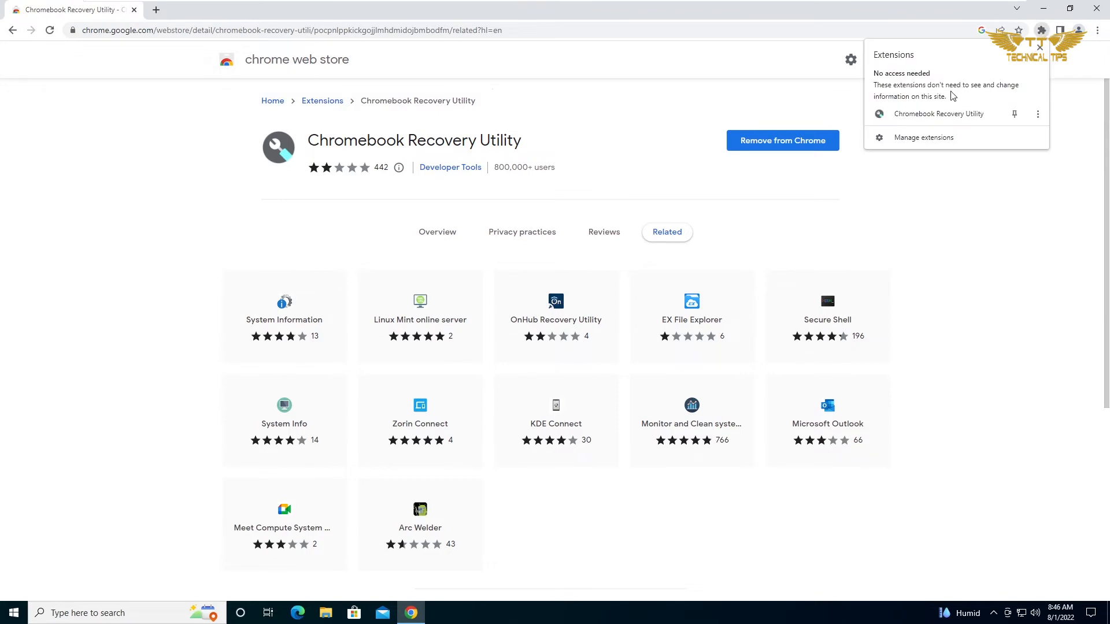
mouse_move(930, 104)
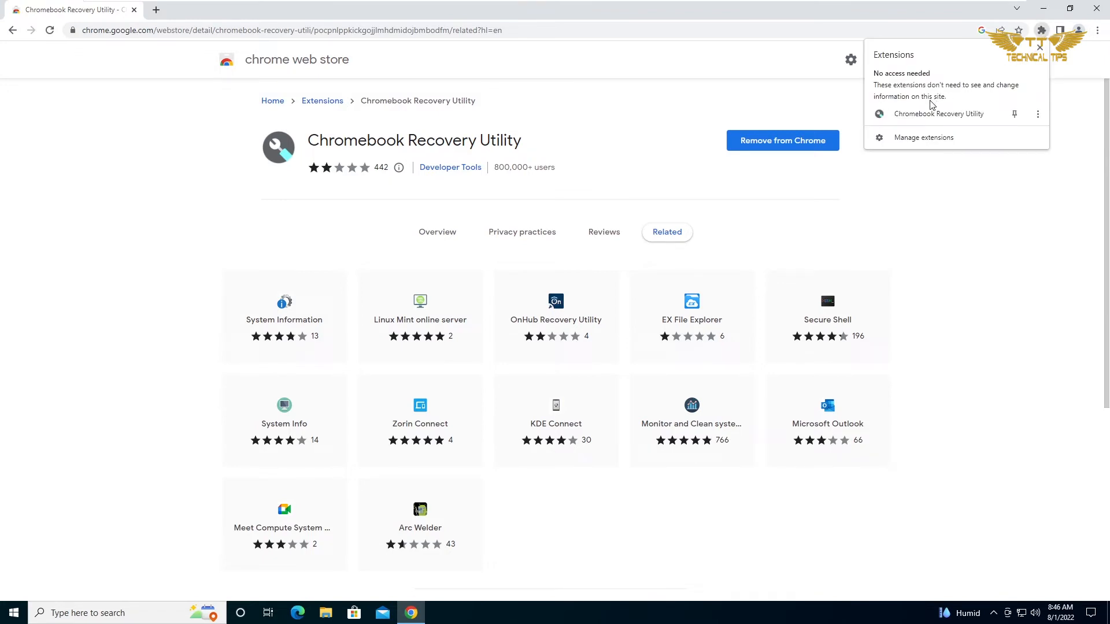
mouse_move(932, 114)
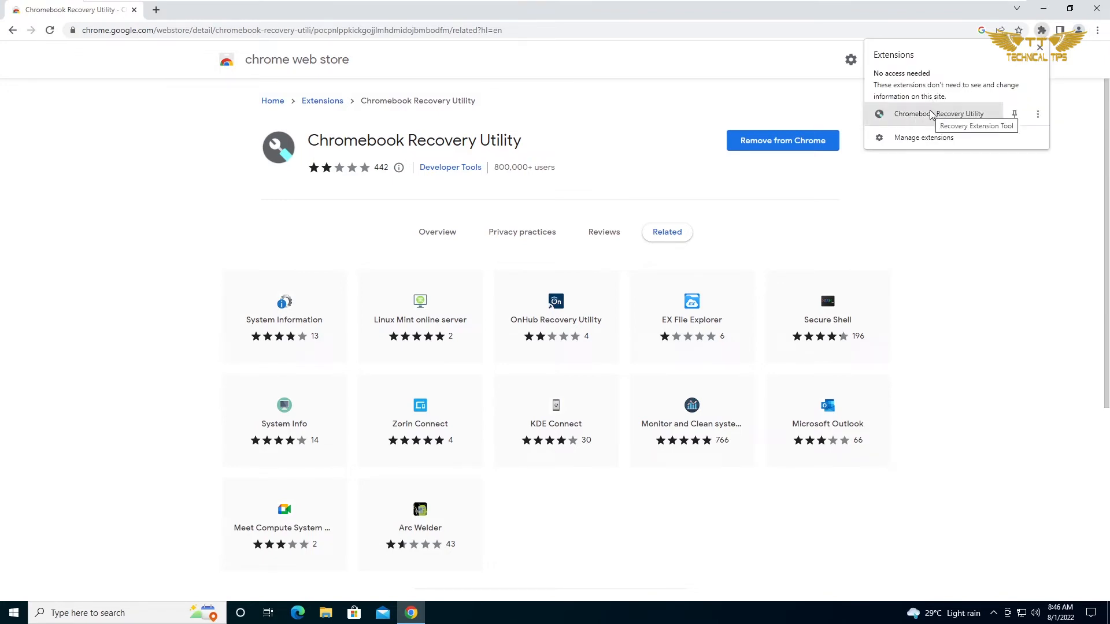
mouse_move(926, 118)
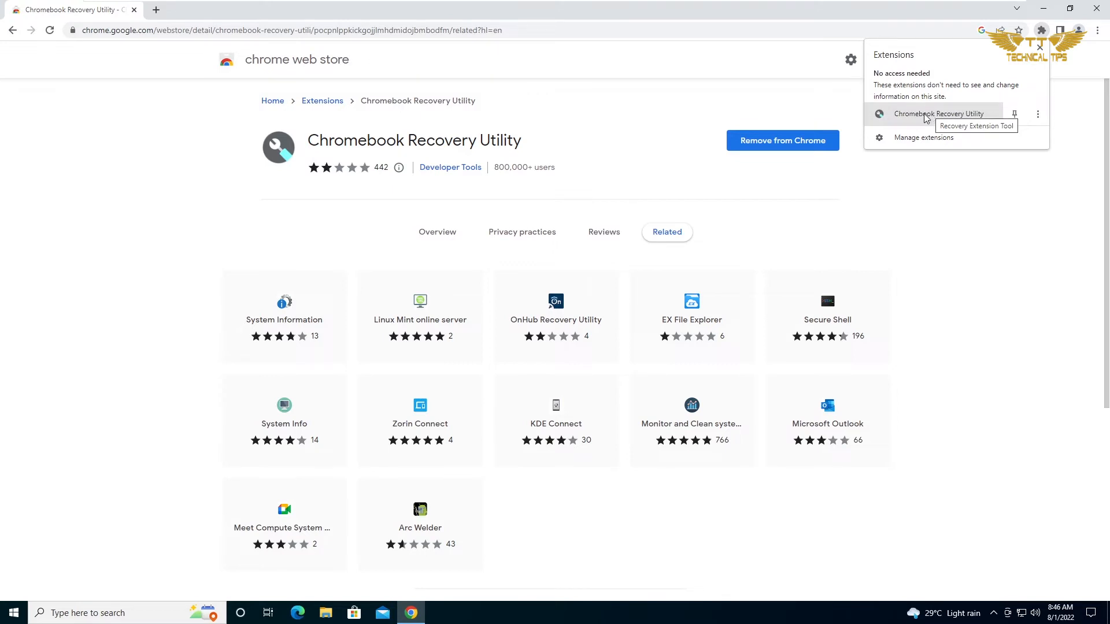
click(933, 114)
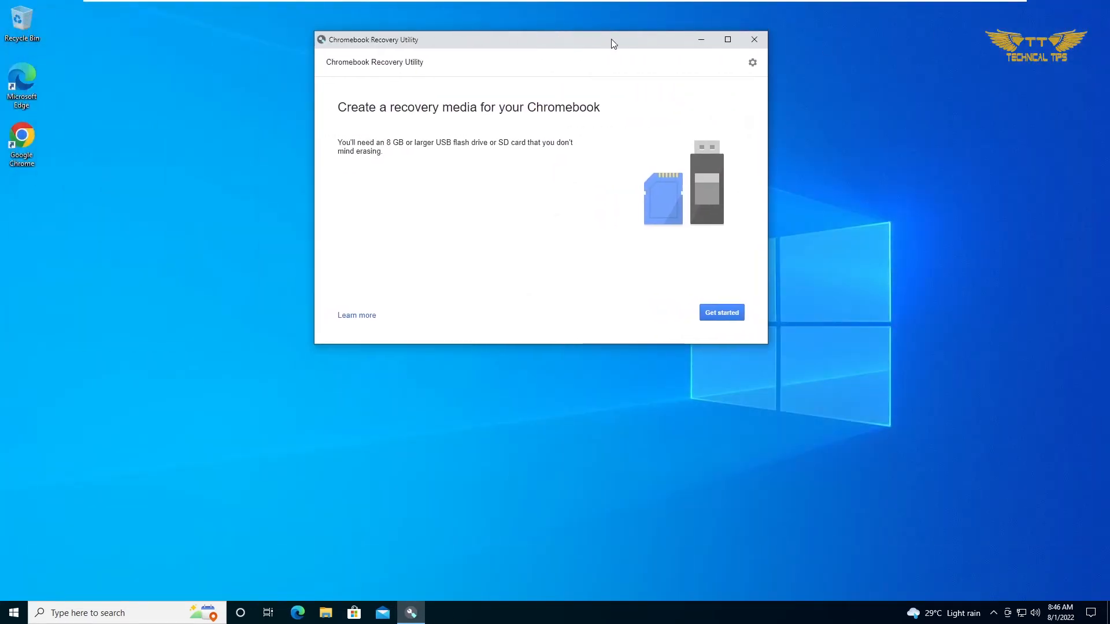
mouse_move(499, 123)
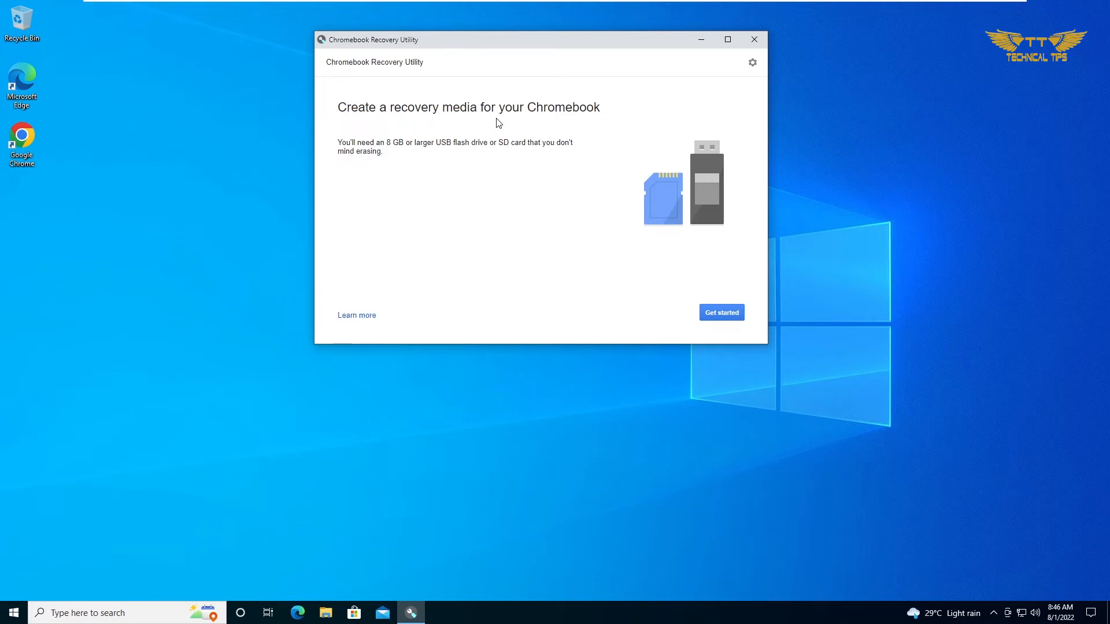
mouse_move(385, 181)
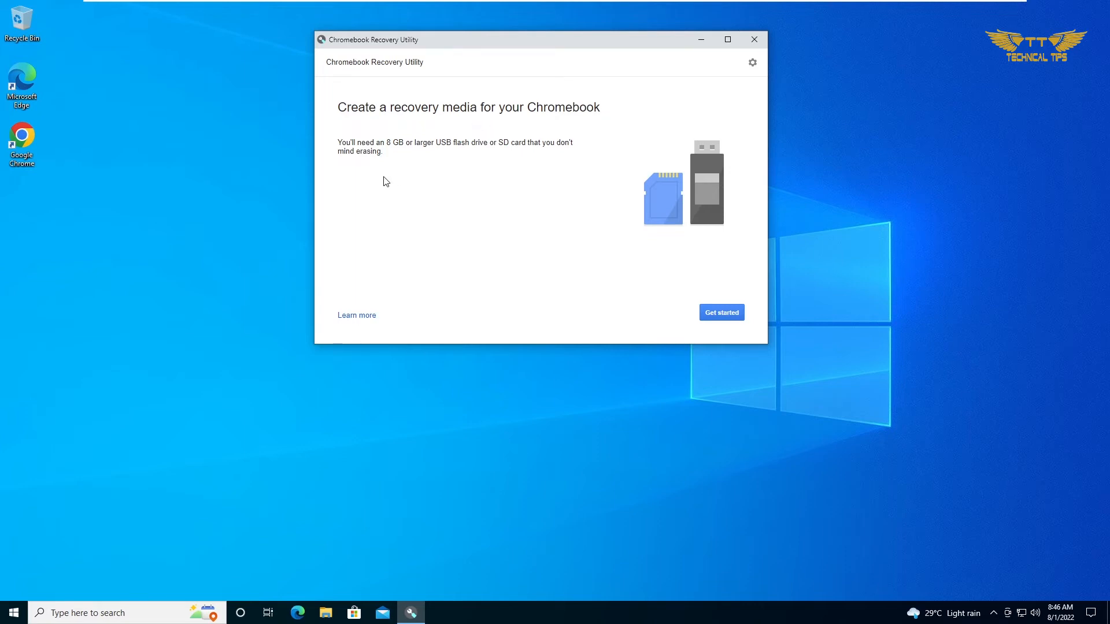
mouse_move(381, 170)
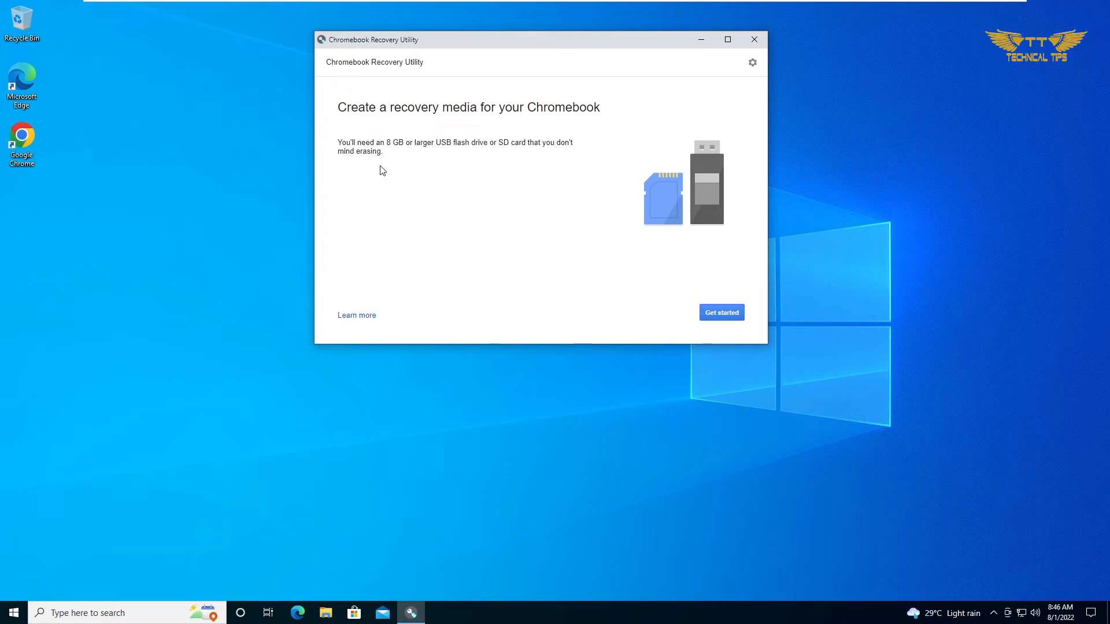
mouse_move(571, 300)
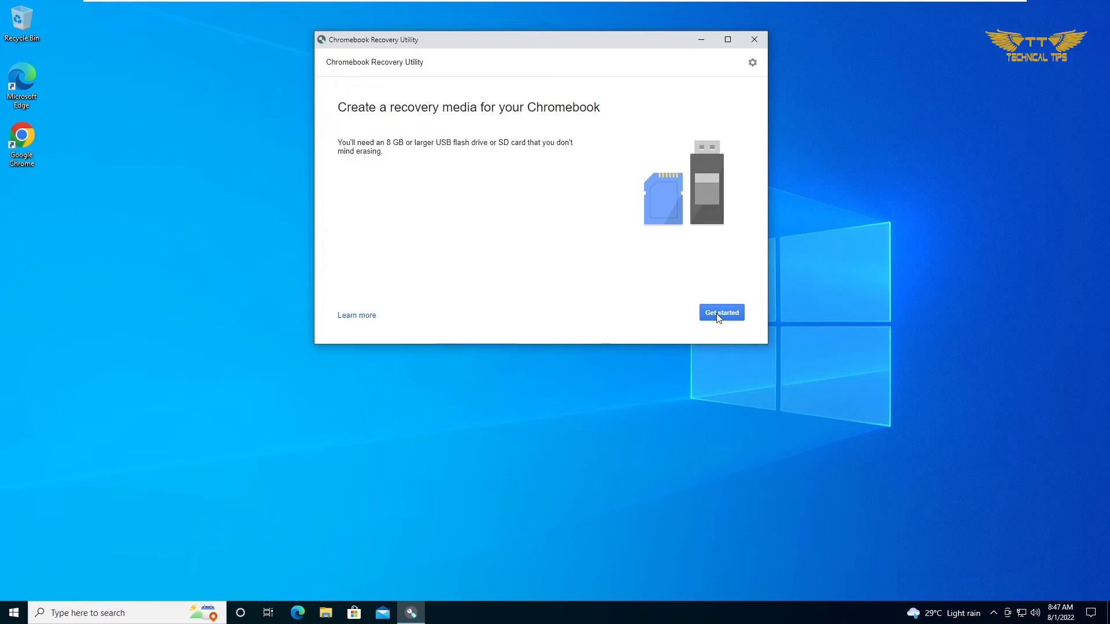
Get started, pick Google Chrome OS Flex / Chrome OS Flex from the model list and continue to Step 2
click(721, 312)
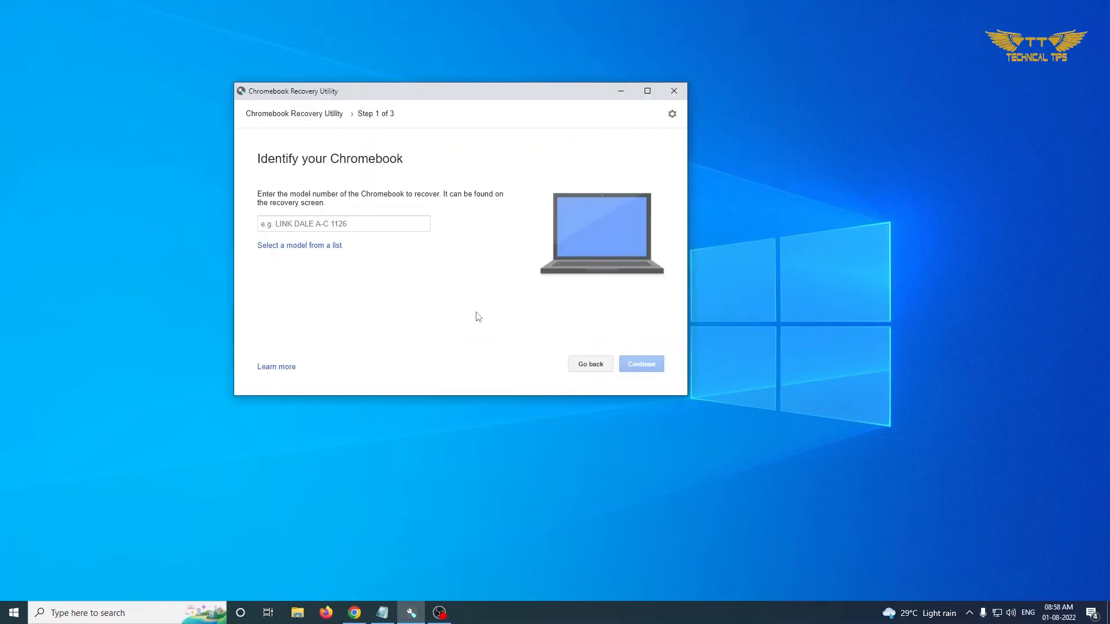
mouse_move(285, 259)
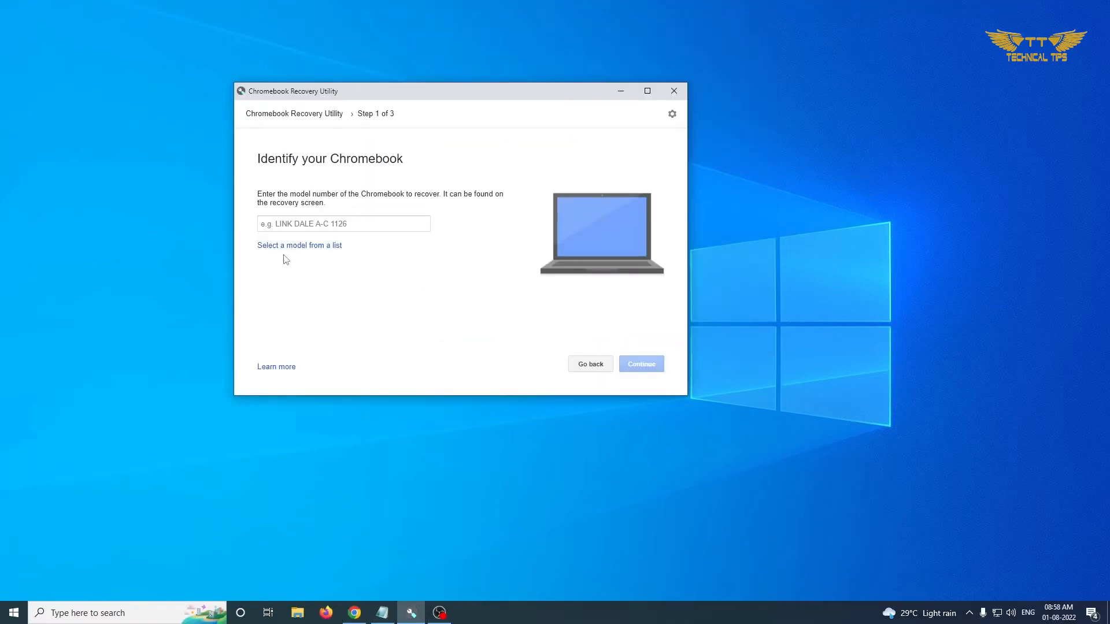
mouse_move(289, 252)
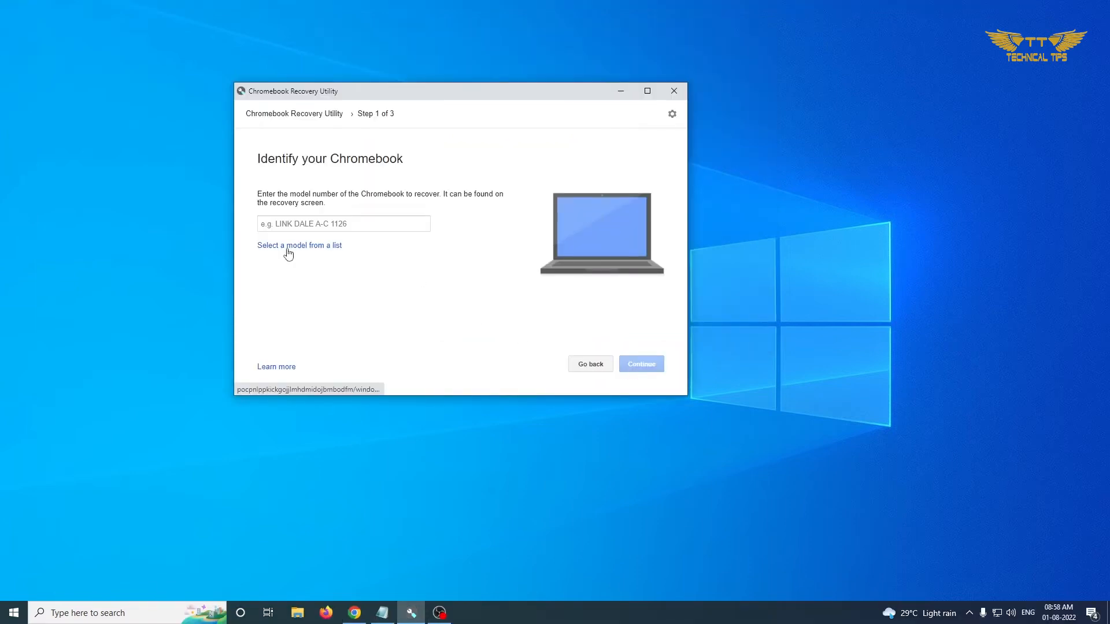
click(300, 245)
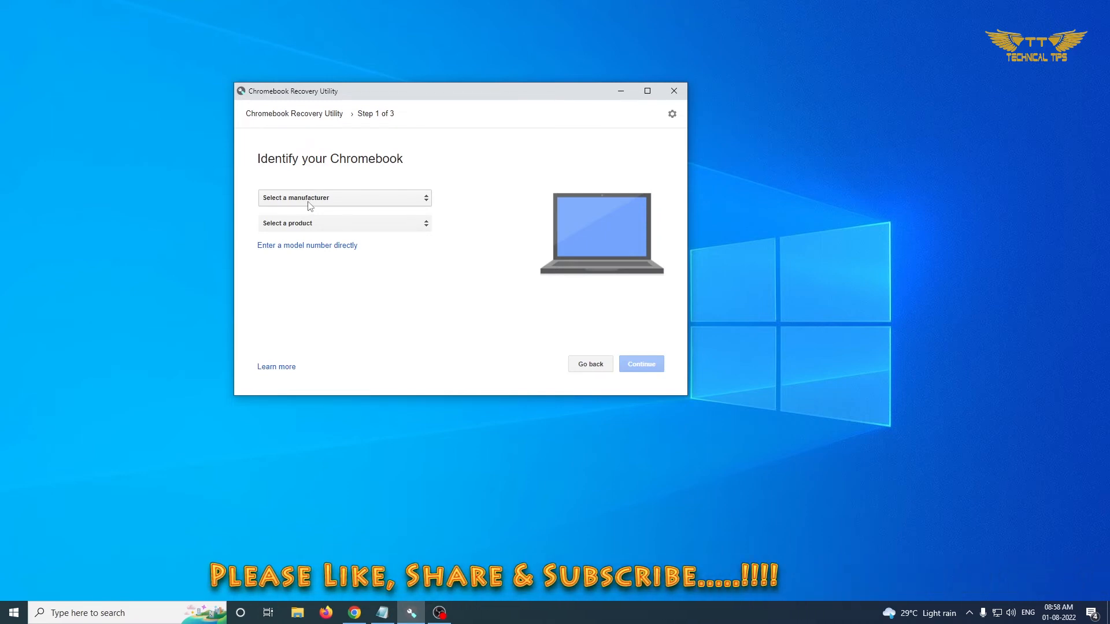
click(345, 198)
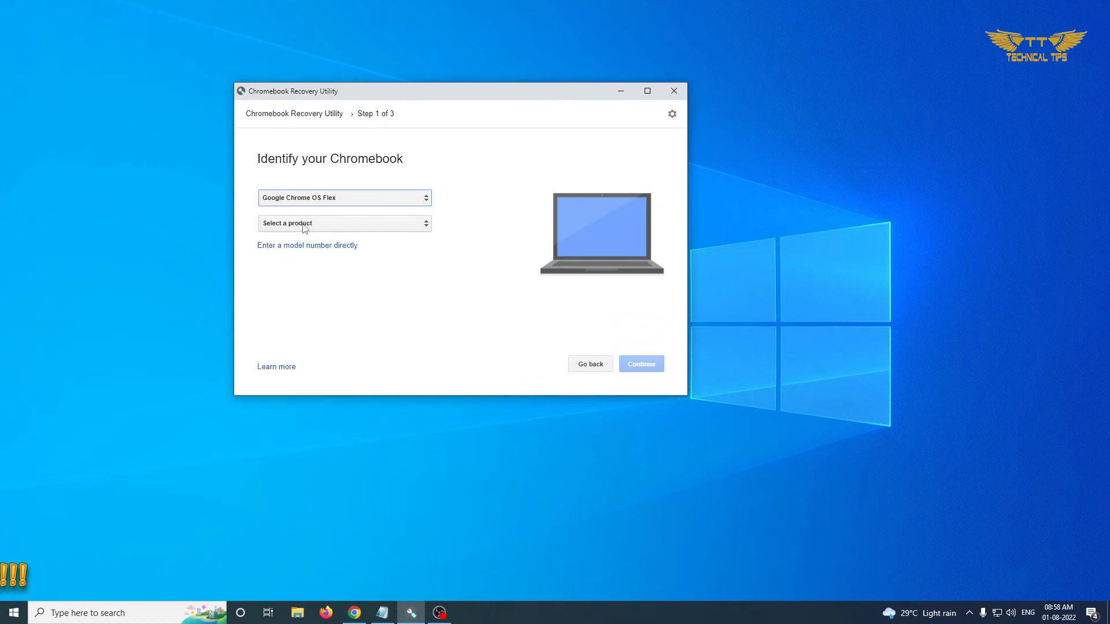
click(345, 223)
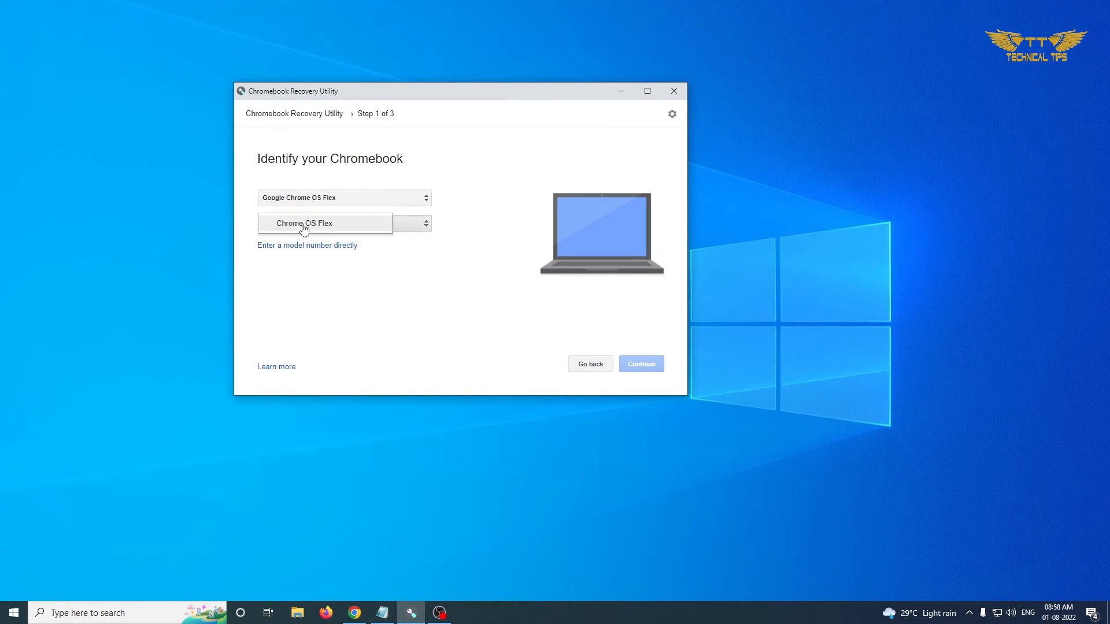
click(303, 223)
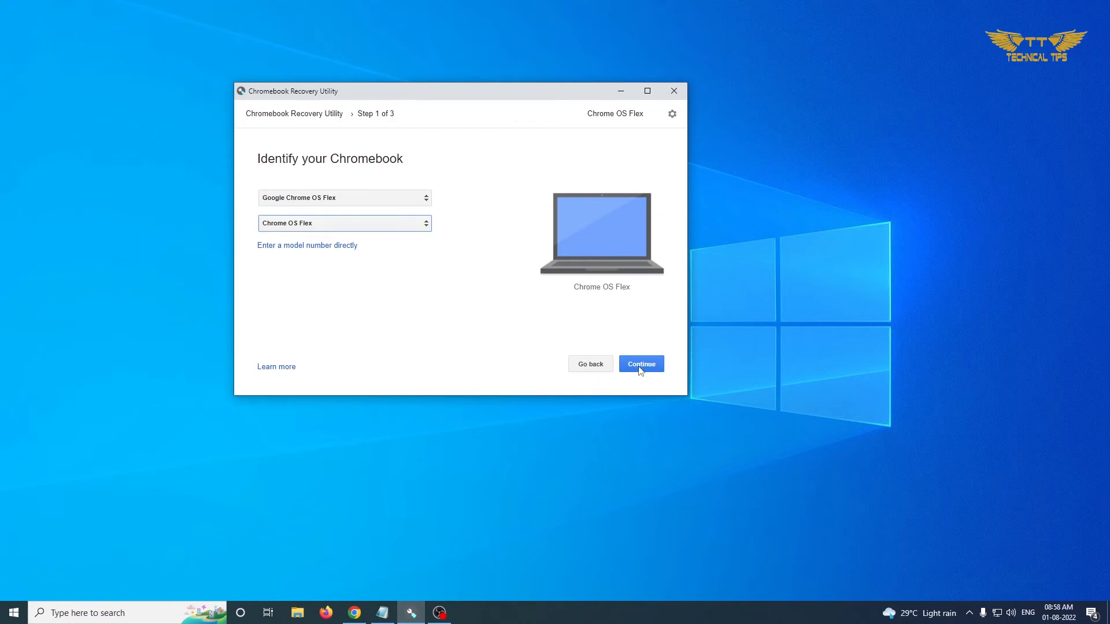
click(640, 363)
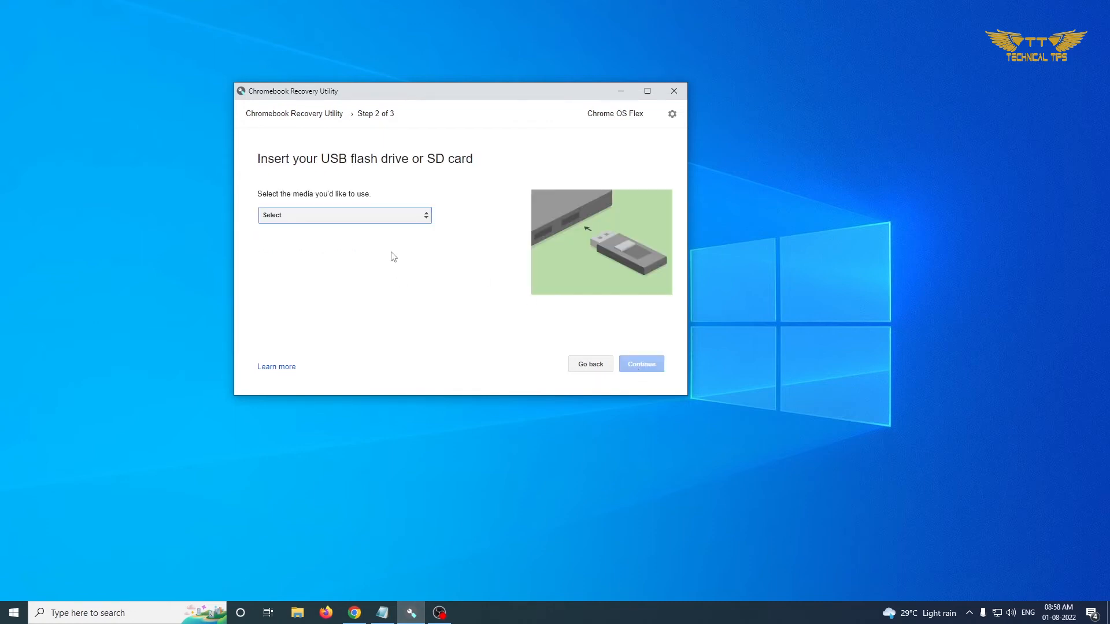
mouse_move(386, 221)
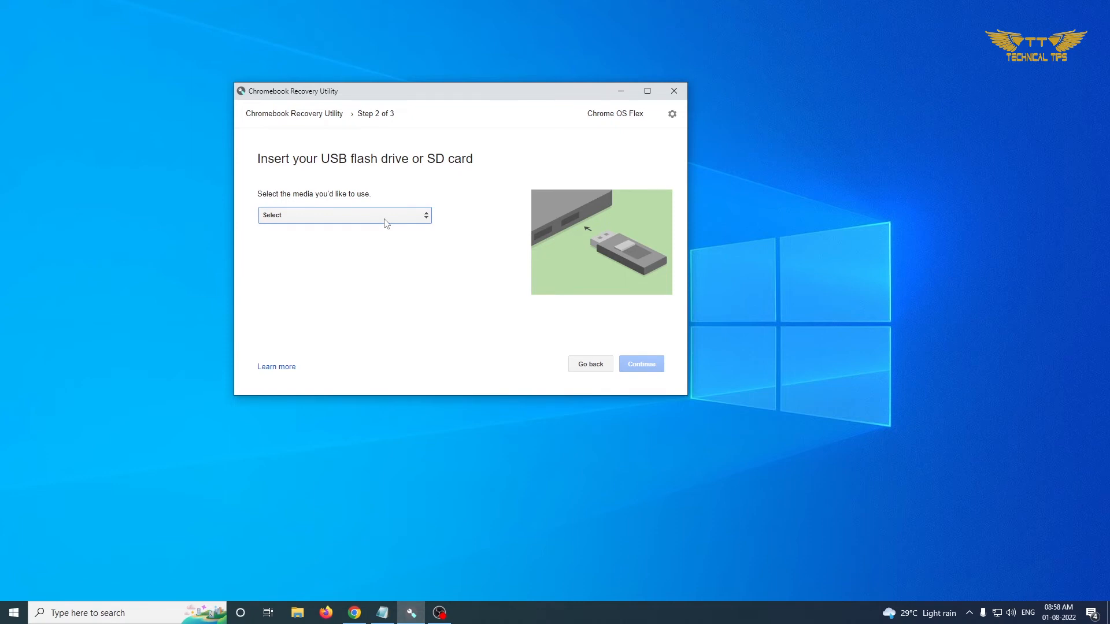
Select the Kingston DataTraveler 2.0 - 7.2 GB drive as the media and continue to Step 3
click(344, 215)
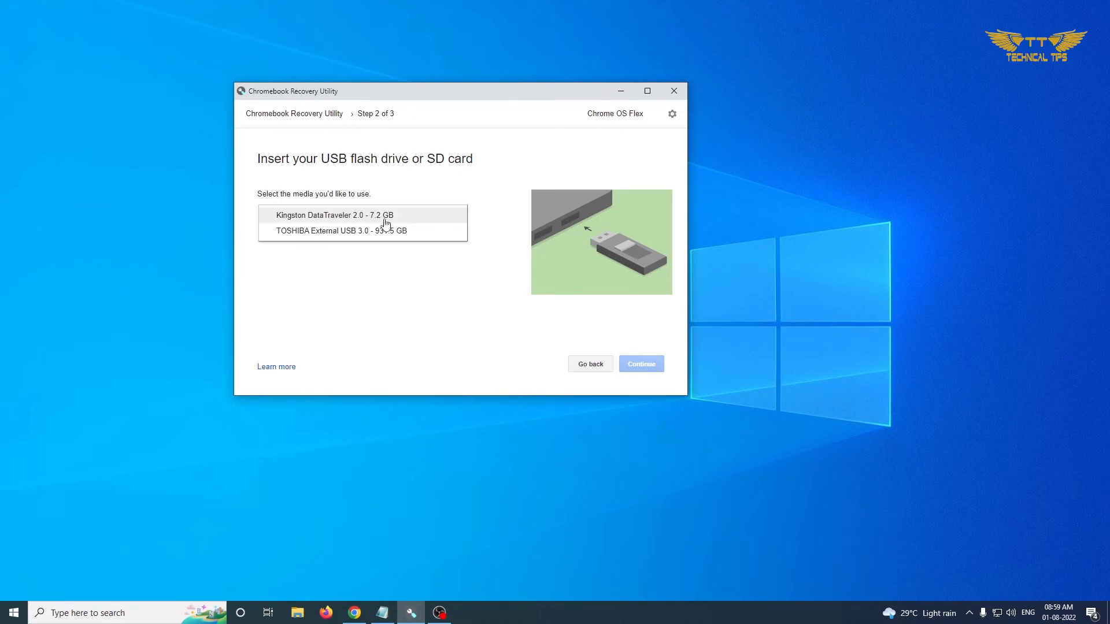
click(333, 215)
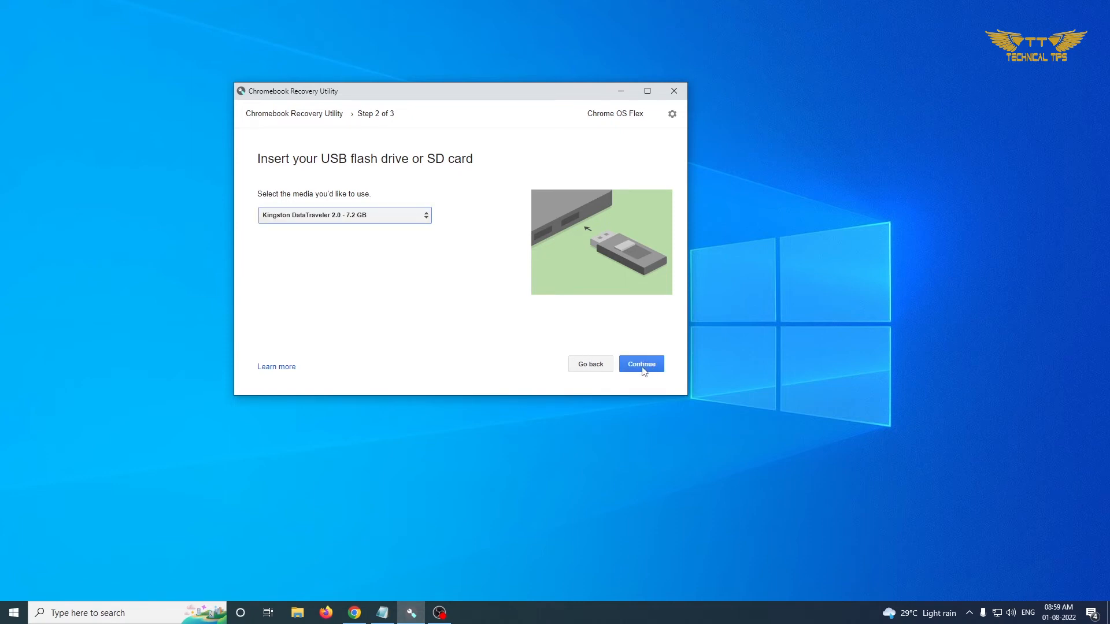
click(640, 363)
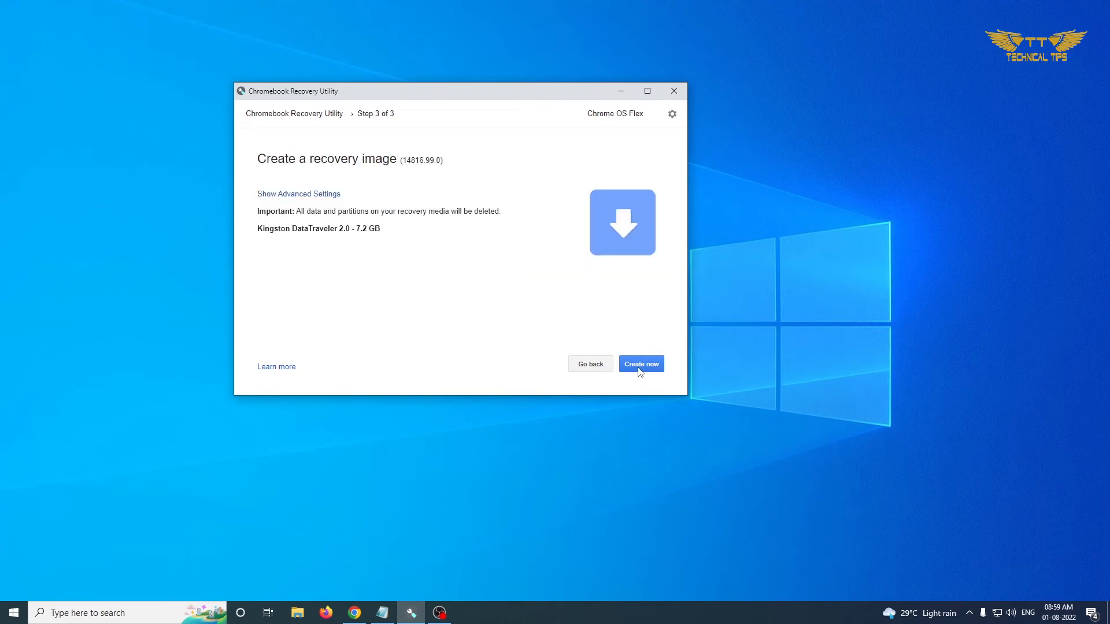
mouse_move(506, 335)
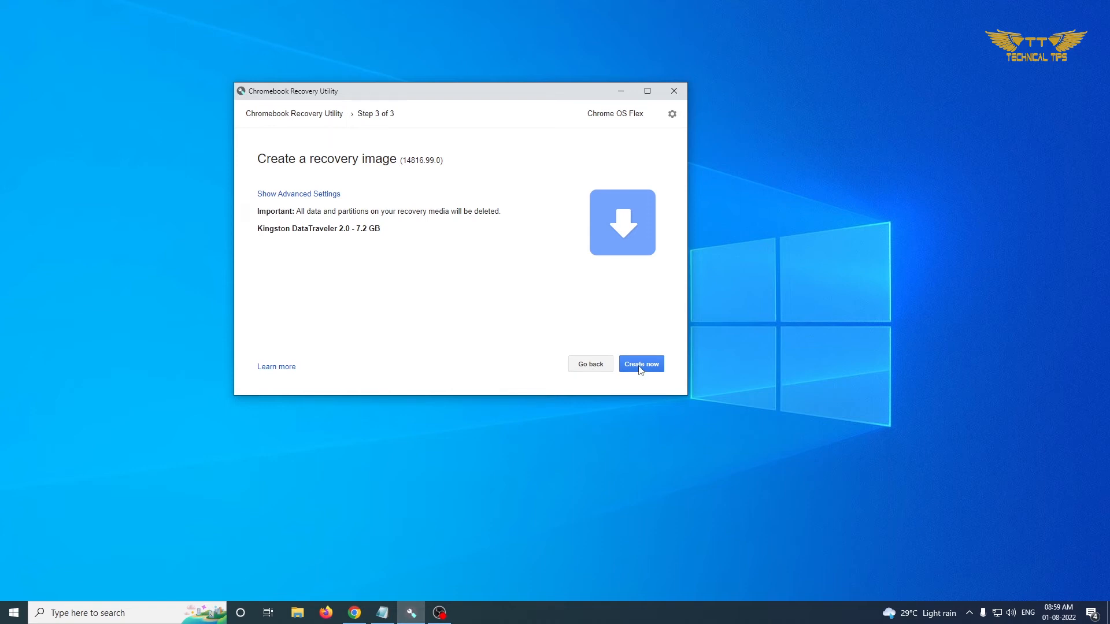
Create the Chrome OS Flex recovery image on the Kingston drive until success is reported
click(641, 363)
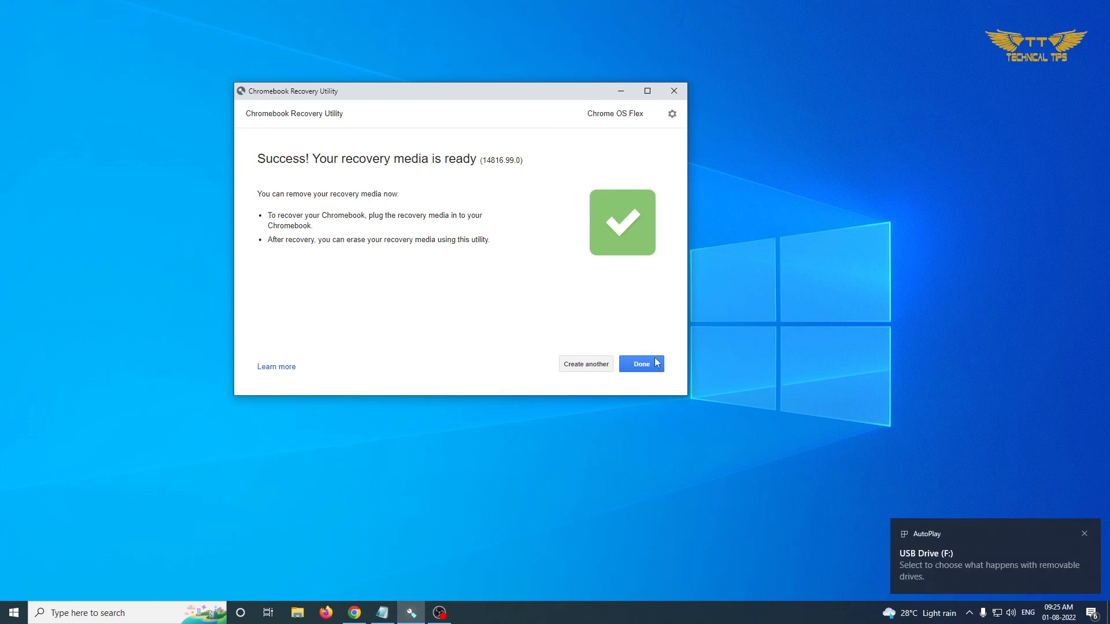
Finish with Done, closing the utility and returning to the Windows desktop
click(641, 363)
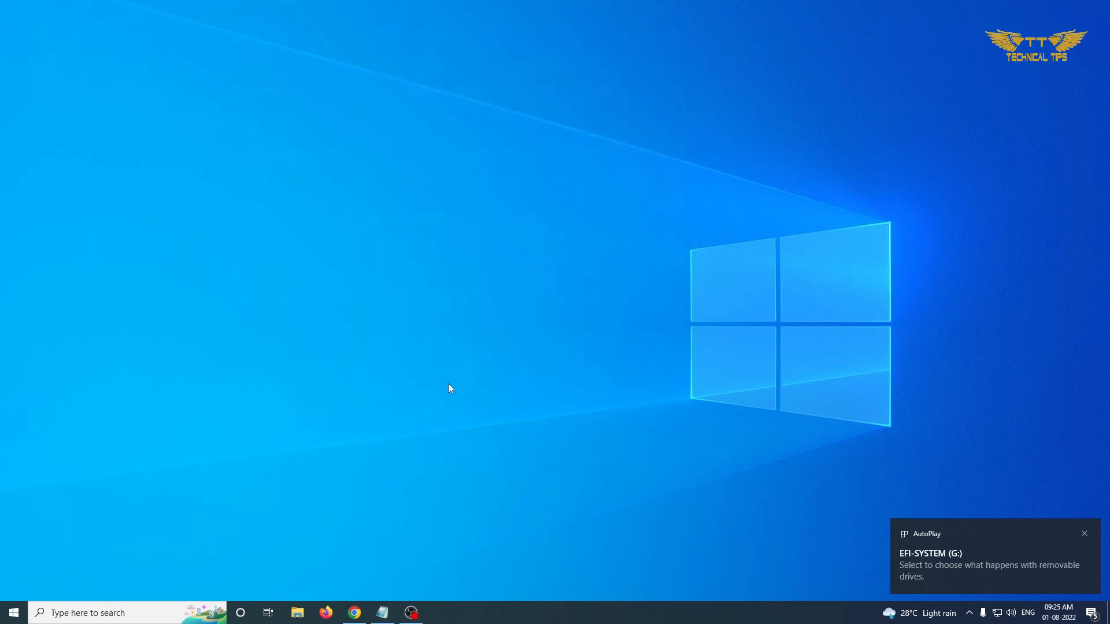
click(1085, 534)
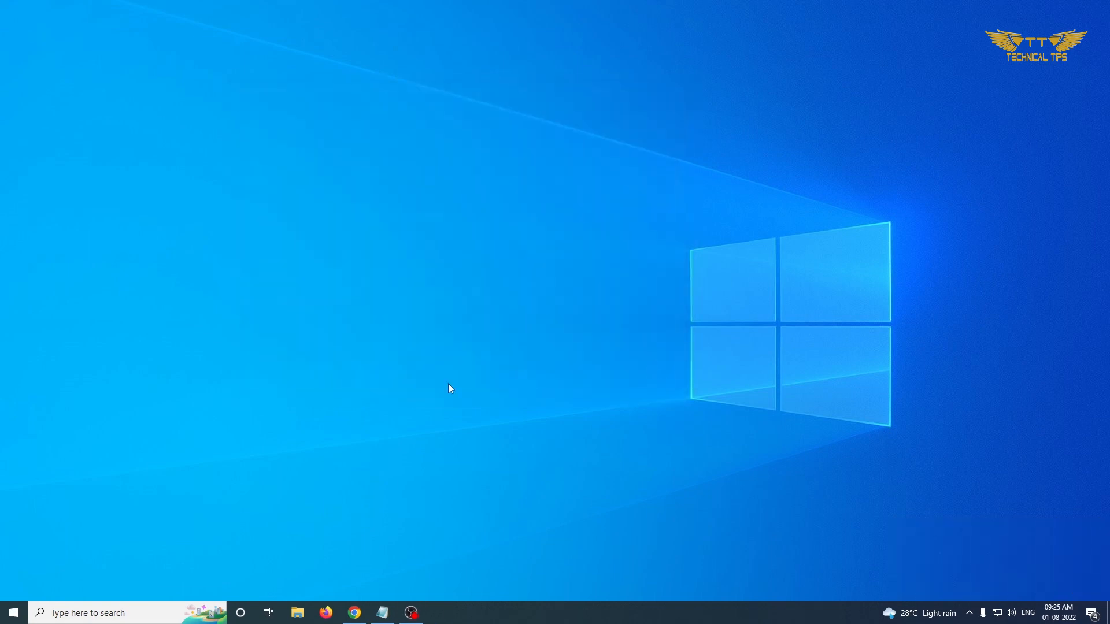